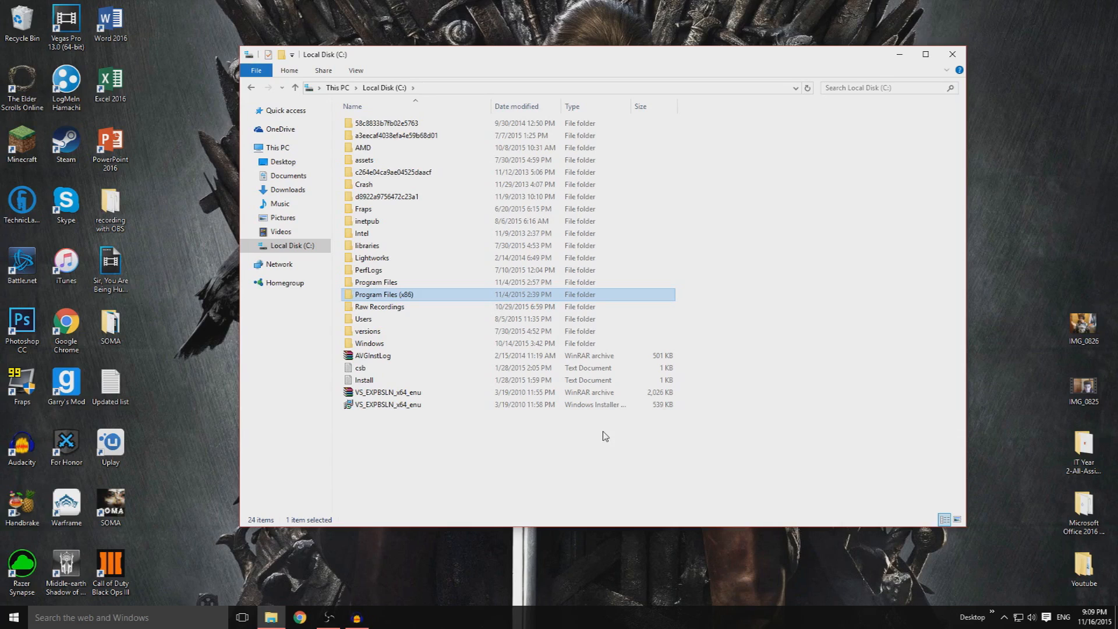
{"action": "mouse_move", "coordinate": [188, 584]}
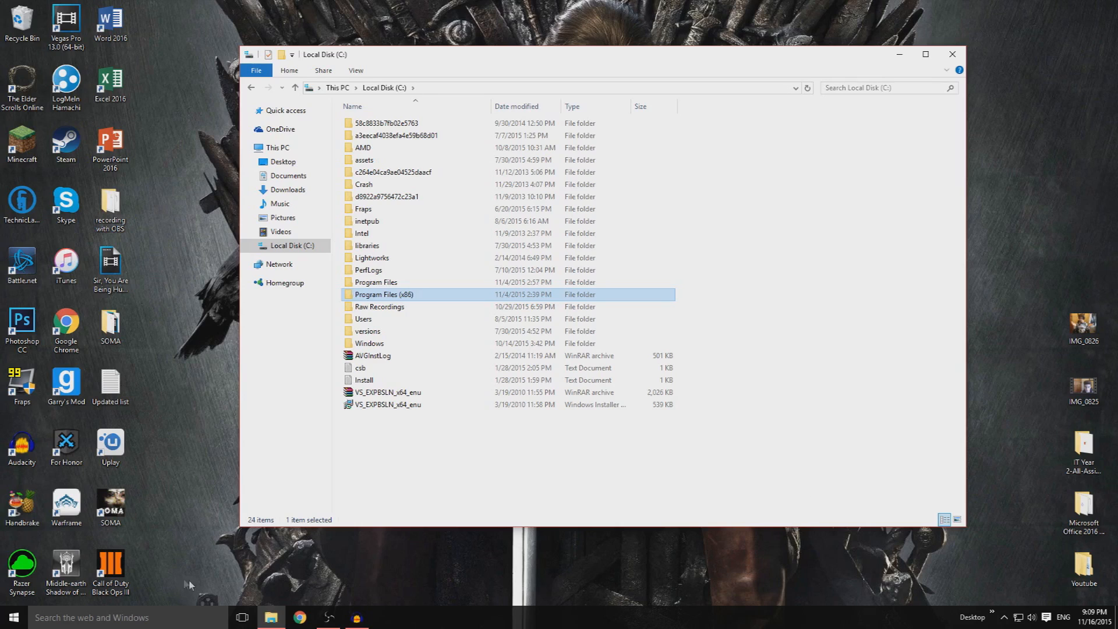
{"action": "mouse_move", "coordinate": [203, 581]}
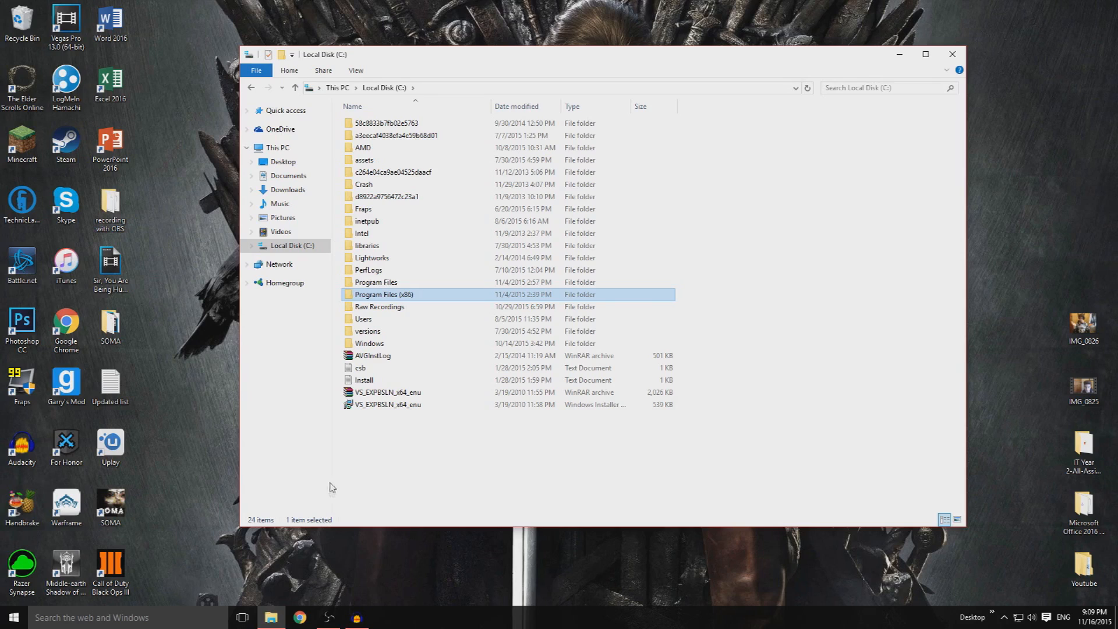
{"action": "mouse_move", "coordinate": [250, 521]}
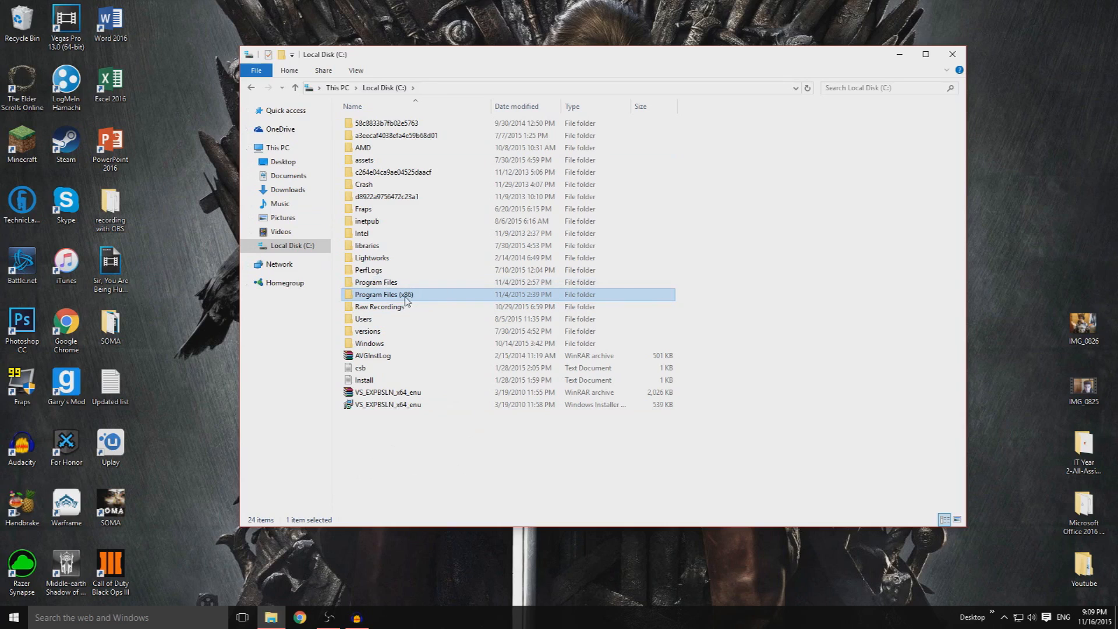
Navigate through Program Files (x86)\Steam\steamapps\common to Call of Duty Black Ops III and select players
{"action": "double_click", "coordinate": [384, 294]}
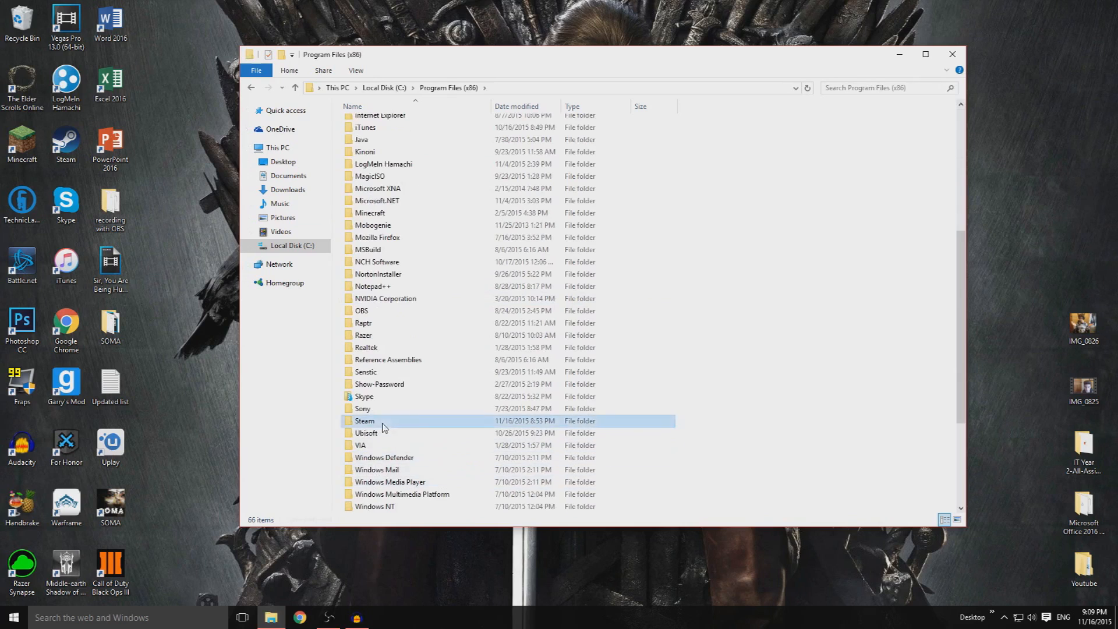
{"action": "double_click", "coordinate": [365, 421]}
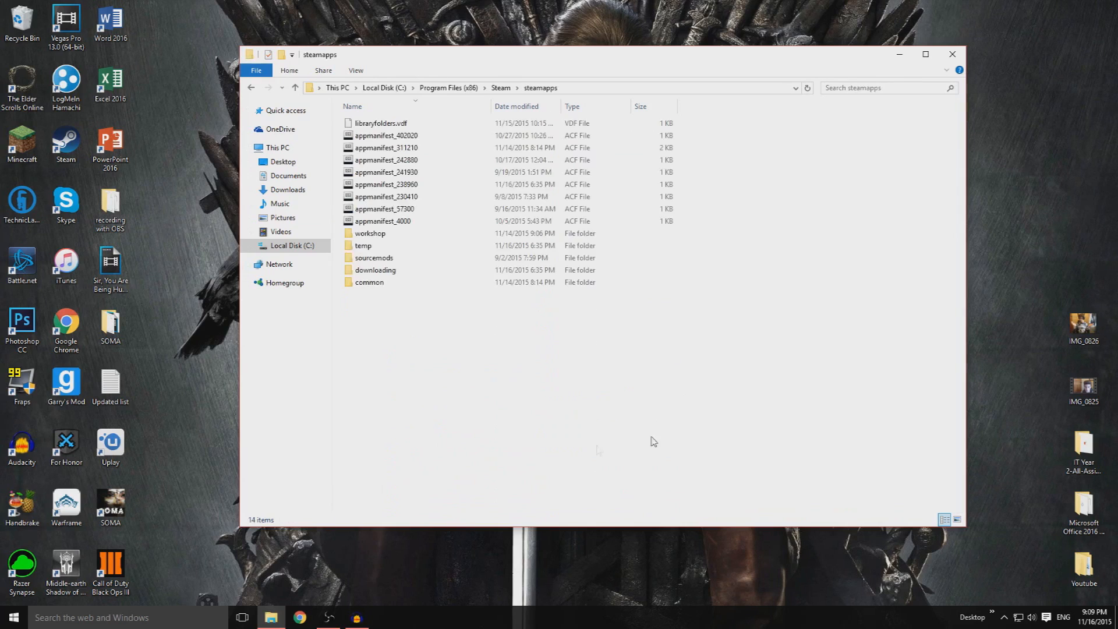
{"action": "double_click", "coordinate": [370, 282]}
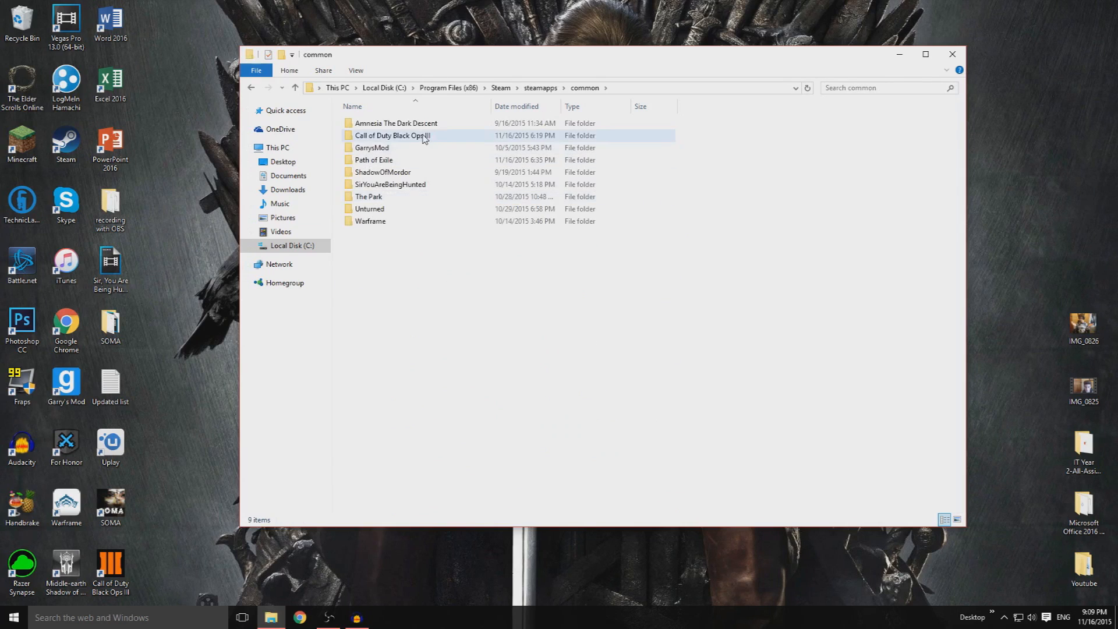
{"action": "double_click", "coordinate": [393, 135]}
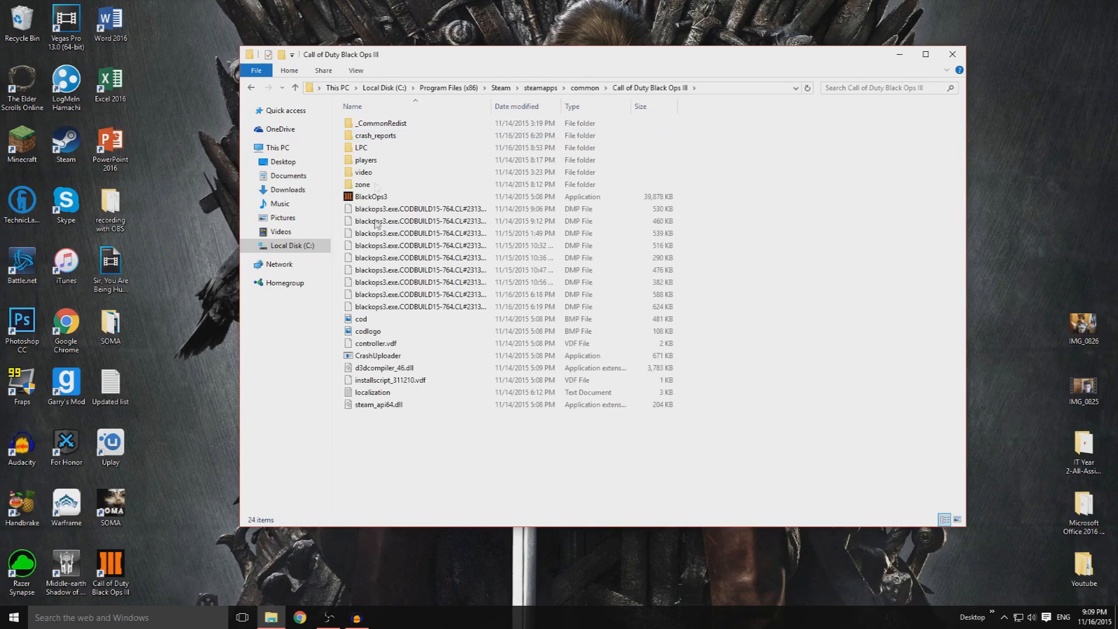
{"action": "left_click", "coordinate": [366, 159]}
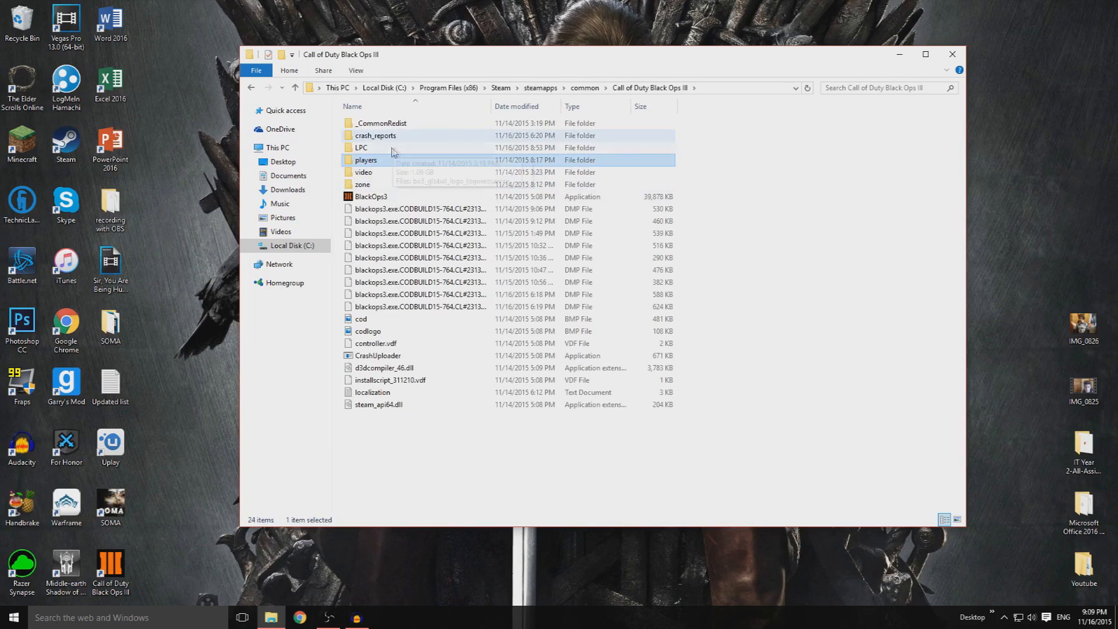
Enter the players folder and open the config file in Notepad
{"action": "double_click", "coordinate": [366, 160]}
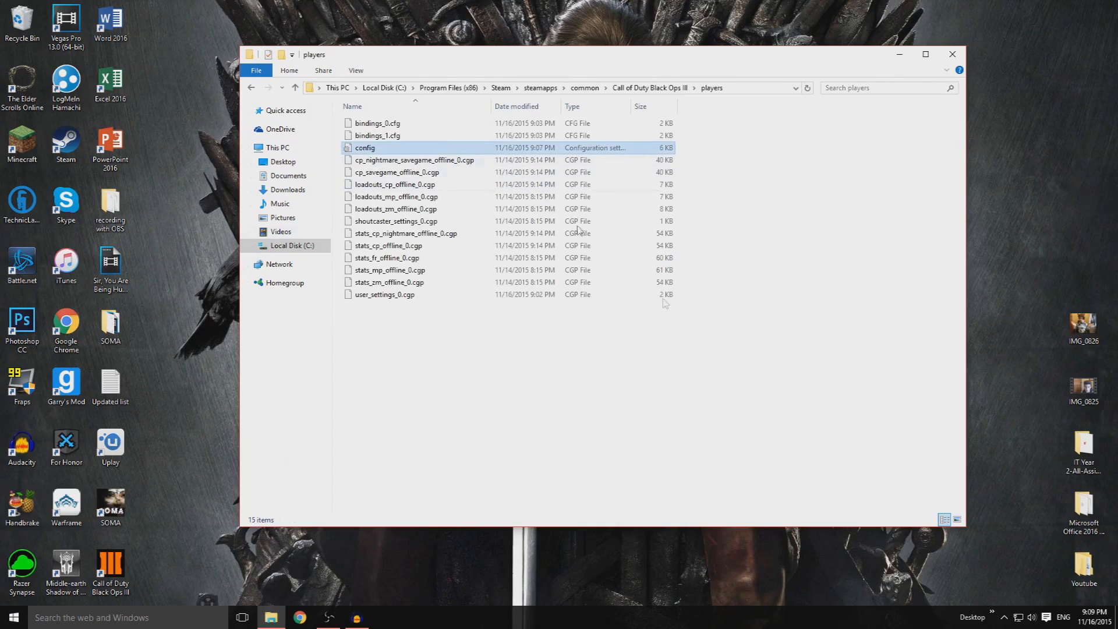
{"action": "left_click", "coordinate": [366, 147]}
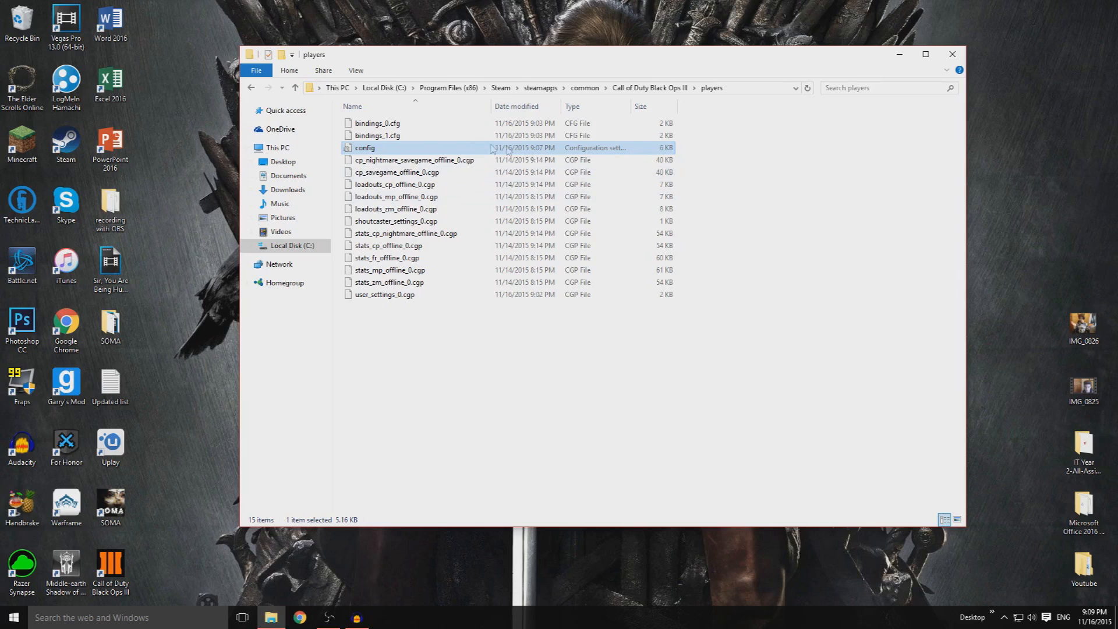
{"action": "double_click", "coordinate": [365, 147]}
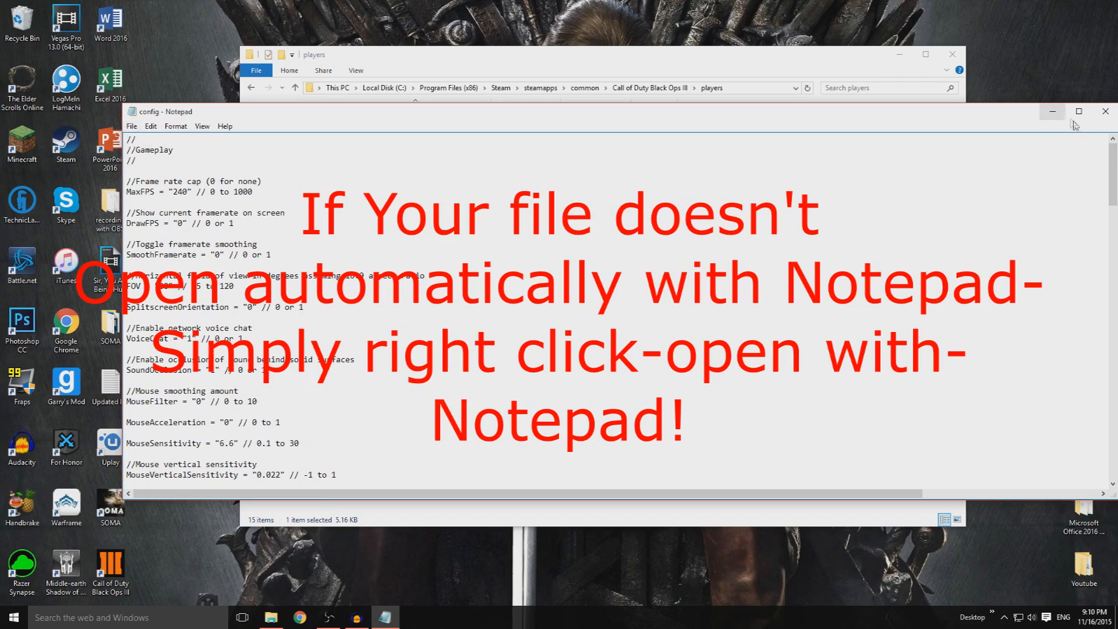
Maximize the Notepad config window and scroll down to the end of the file
{"action": "left_click", "coordinate": [1077, 111]}
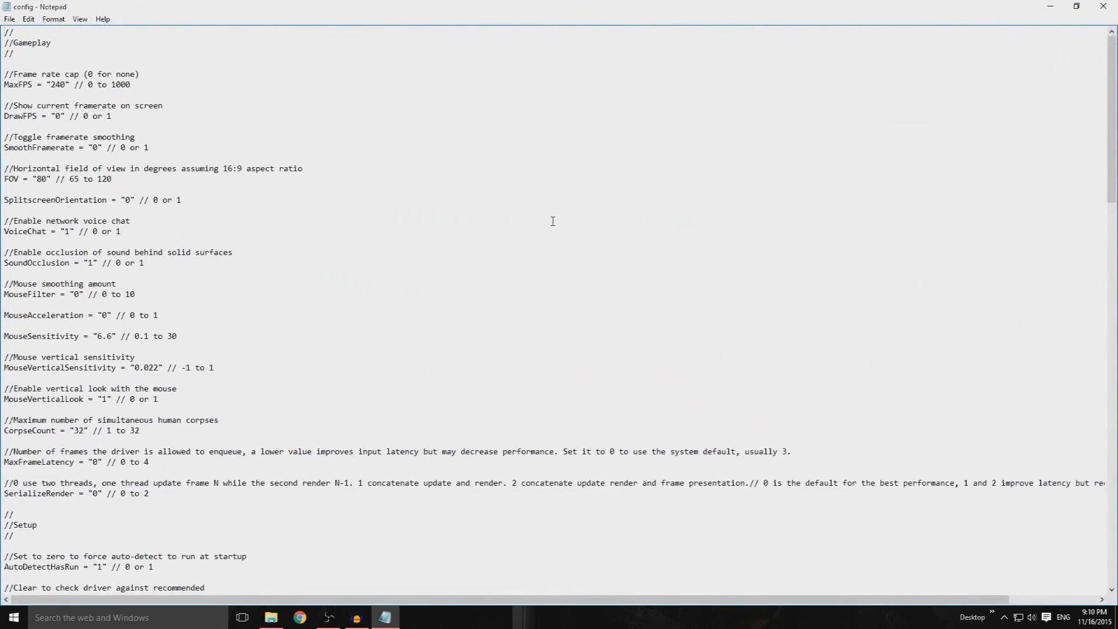
{"action": "scroll", "scroll_direction": "down", "scroll_amount": 3}
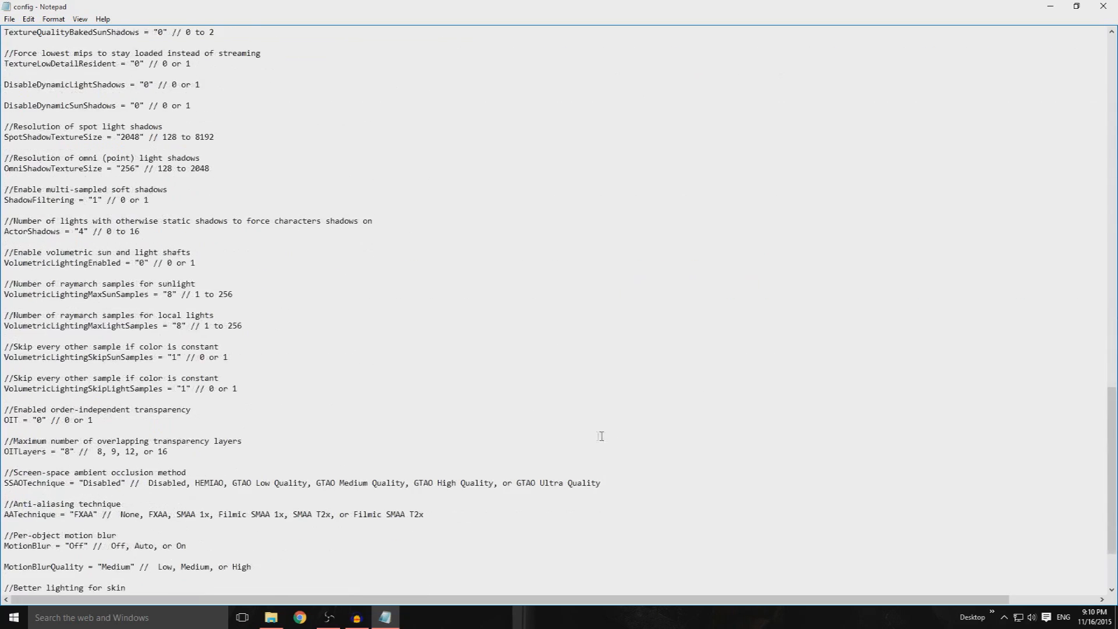
{"action": "scroll", "scroll_direction": "down", "scroll_amount": 3}
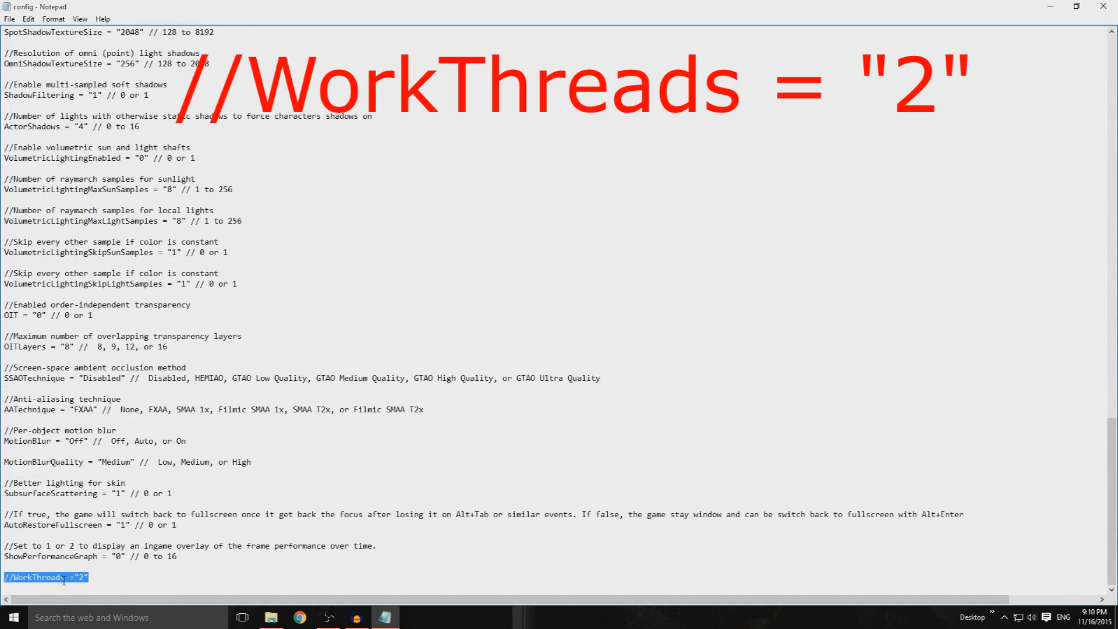
{"action": "left_click", "coordinate": [72, 577]}
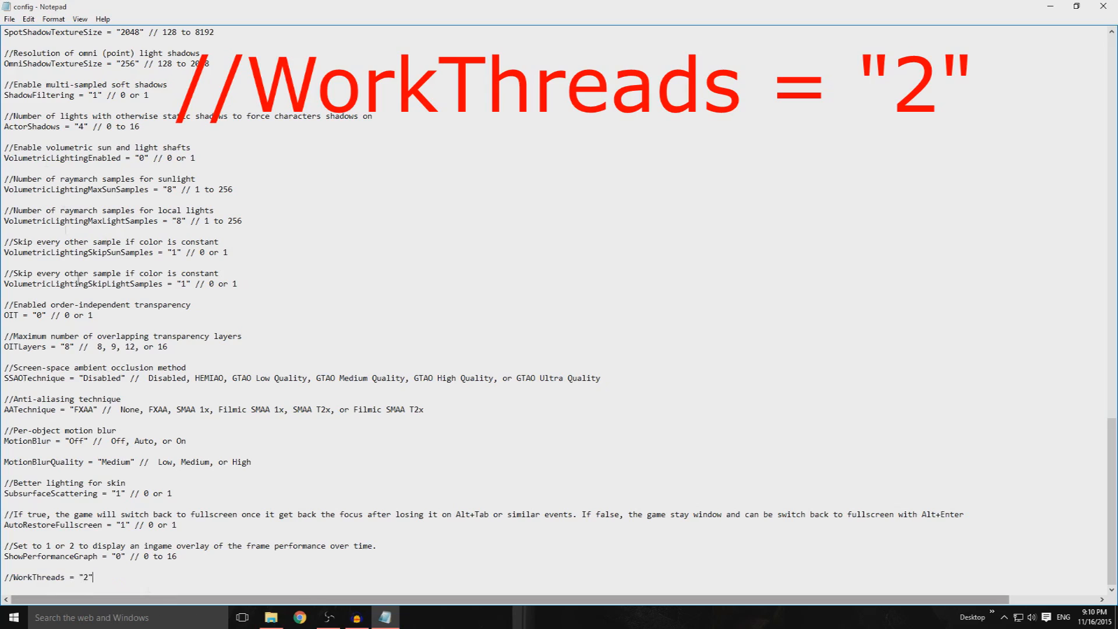
Open Notepad's File menu to reach the Save command for the config file
{"action": "left_click", "coordinate": [10, 19]}
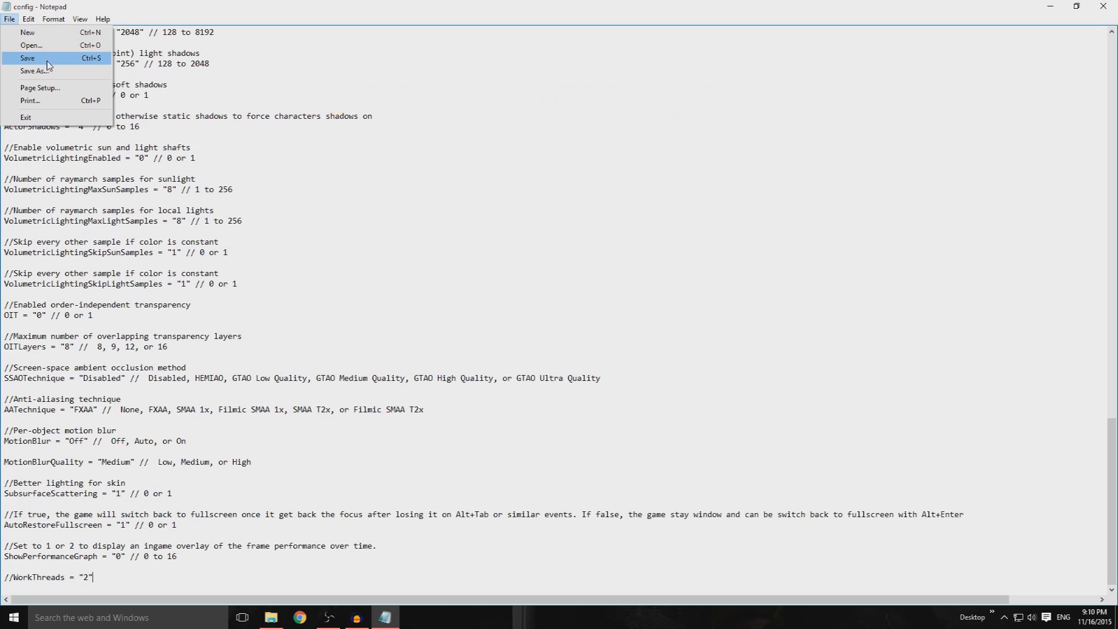
{"action": "mouse_move", "coordinate": [56, 67]}
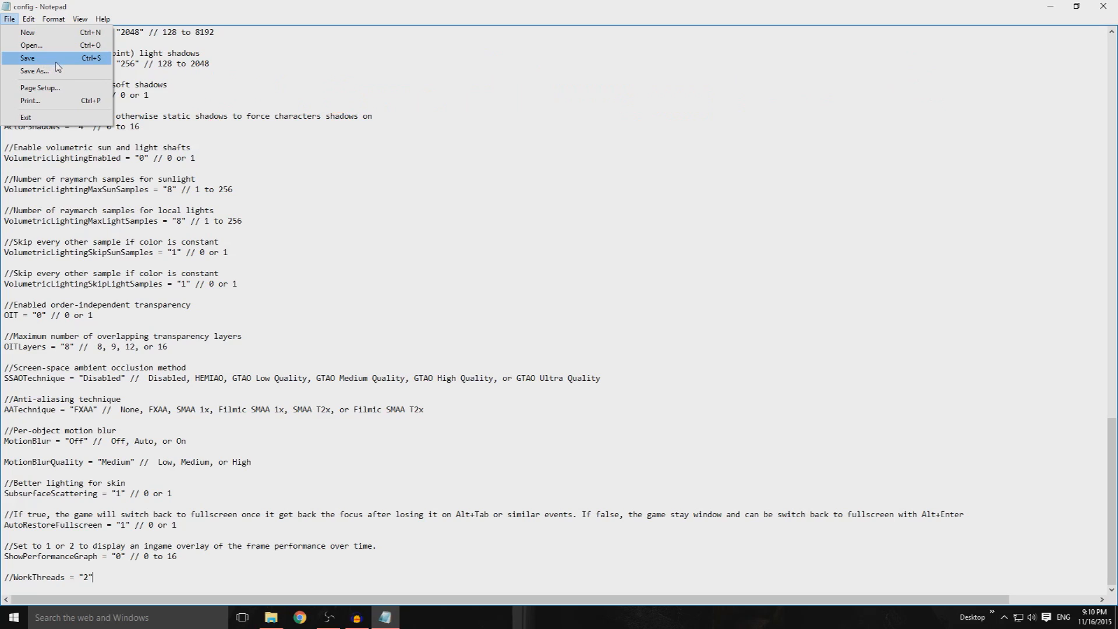